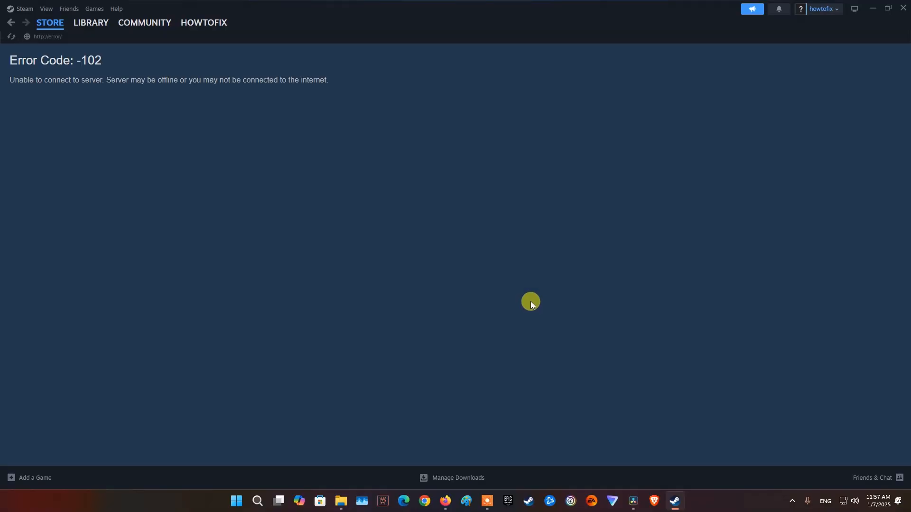
# Check the Community, Library and Store pages in Steam, which still fail with error -102.
pyautogui.click(145, 22)
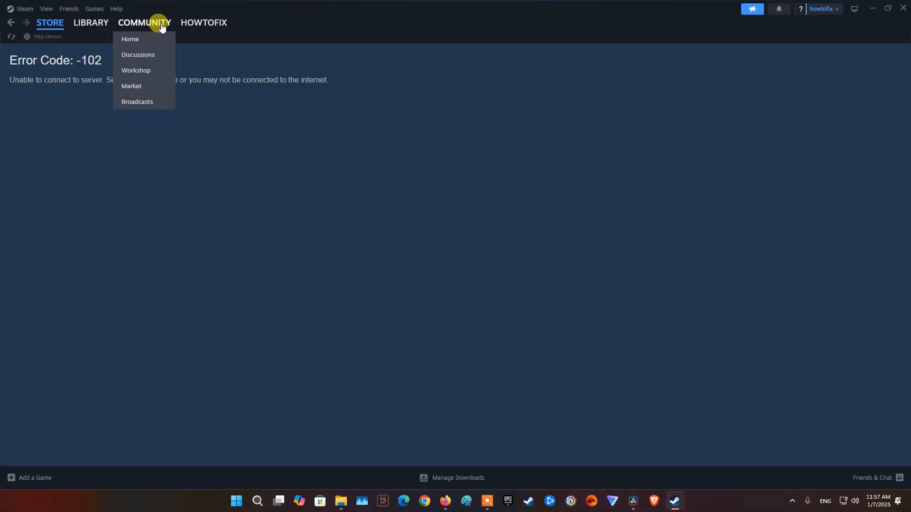
pyautogui.click(91, 22)
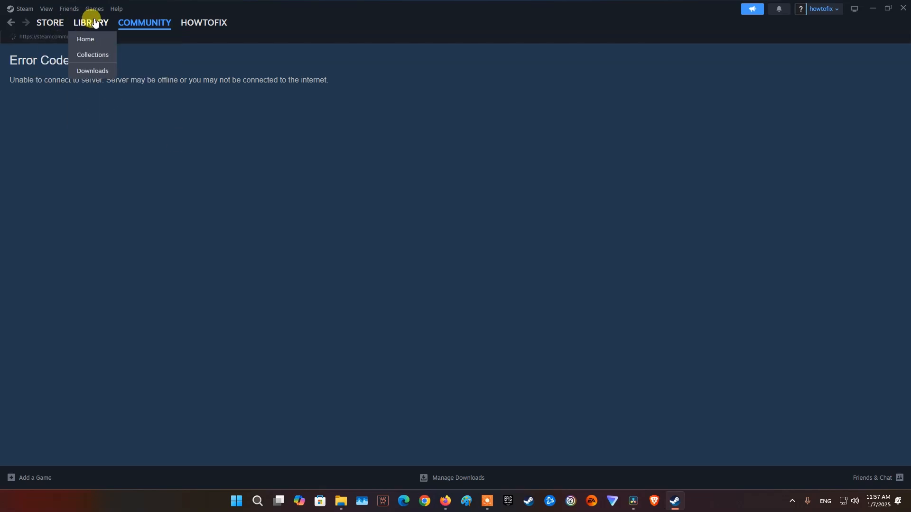
pyautogui.click(48, 22)
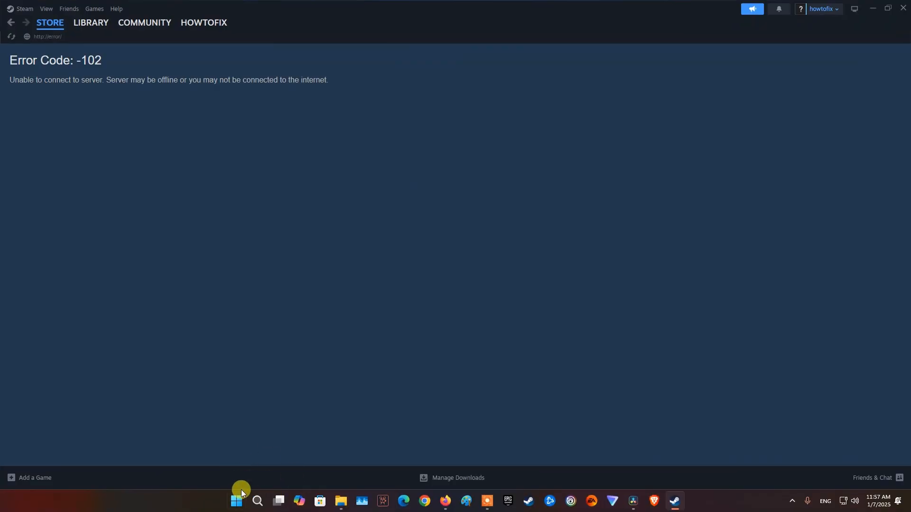
# Launch ncpa.cpl from the Run box to list the network connections.
pyautogui.write('ncpa.cpl')
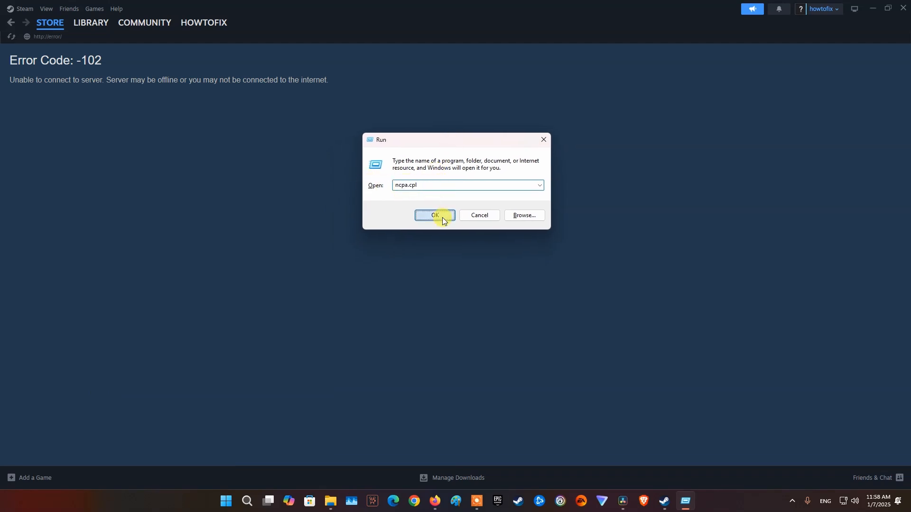
pyautogui.click(434, 215)
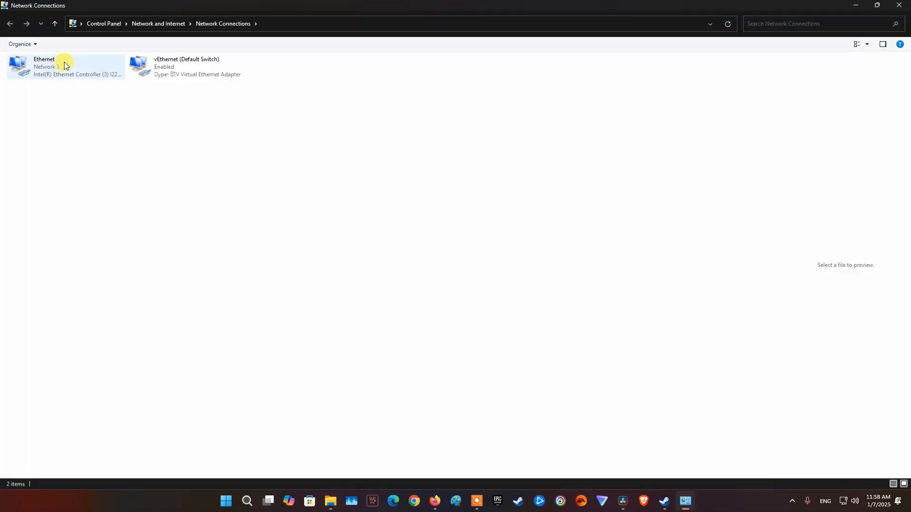
# Bring up Ethernet Properties and select Internet Protocol Version 4 (TCP/IPv4).
pyautogui.rightClick(66, 65)
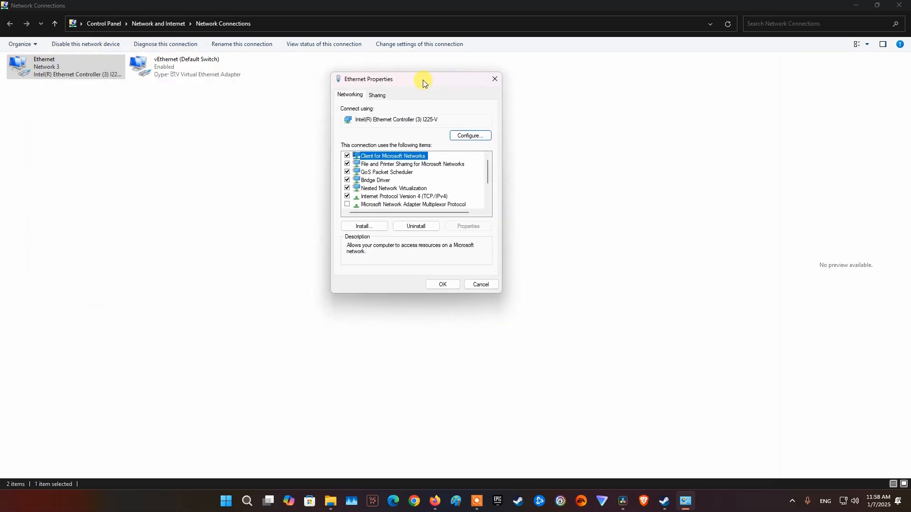
pyautogui.click(405, 196)
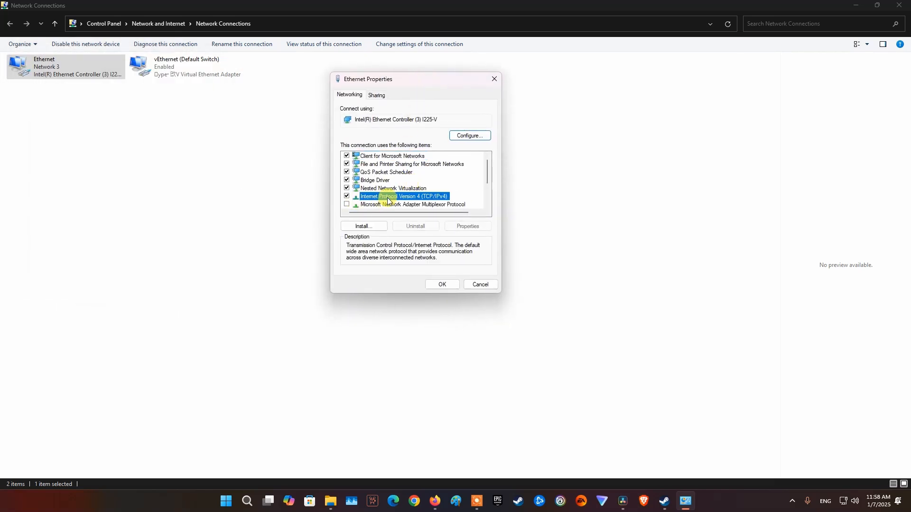
# Set Ethernet IPv4 to manual DNS servers 1.1.1.1 and 1.0.0.1 with validation on exit.
pyautogui.click(466, 226)
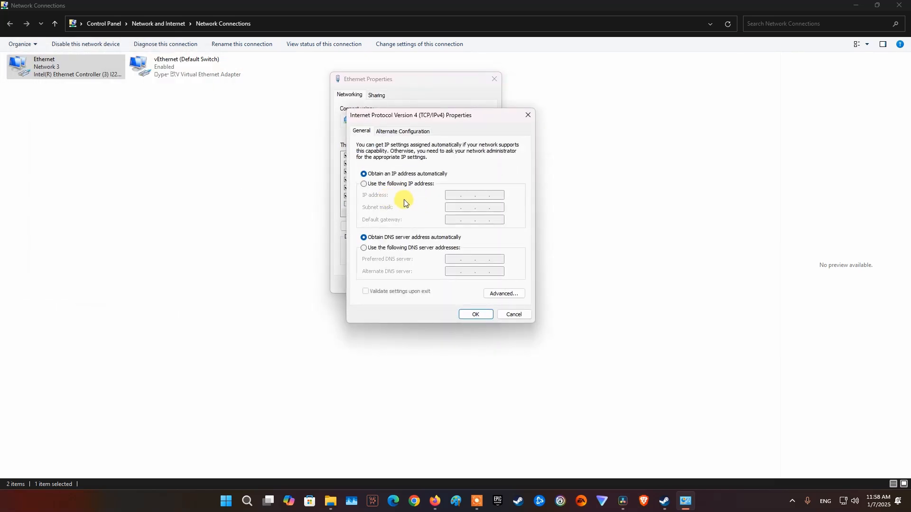
pyautogui.click(364, 247)
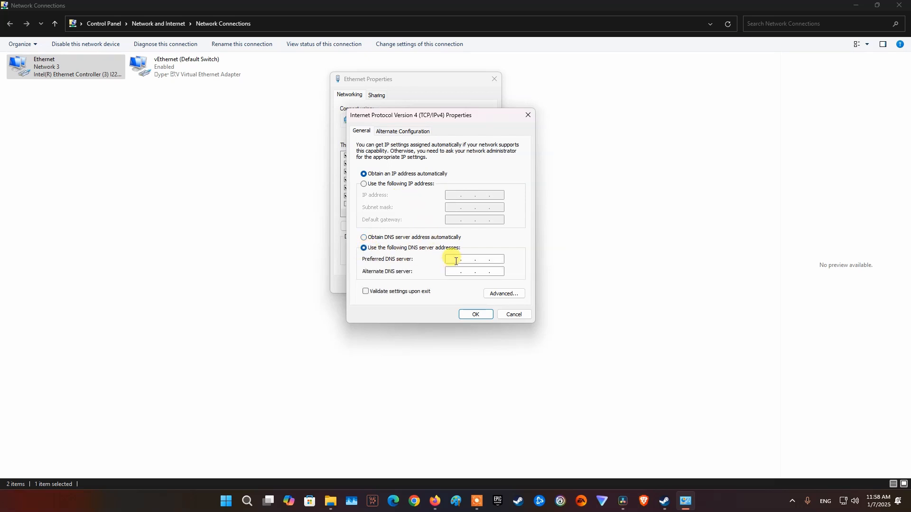
pyautogui.write('1.1.1.1')
pyautogui.click(474, 270)
pyautogui.write('1.0.0.1')
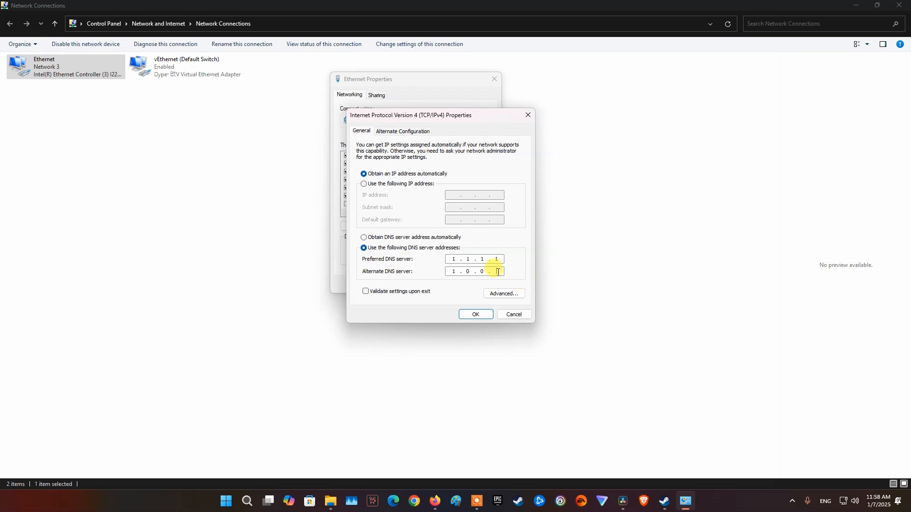
pyautogui.click(454, 259)
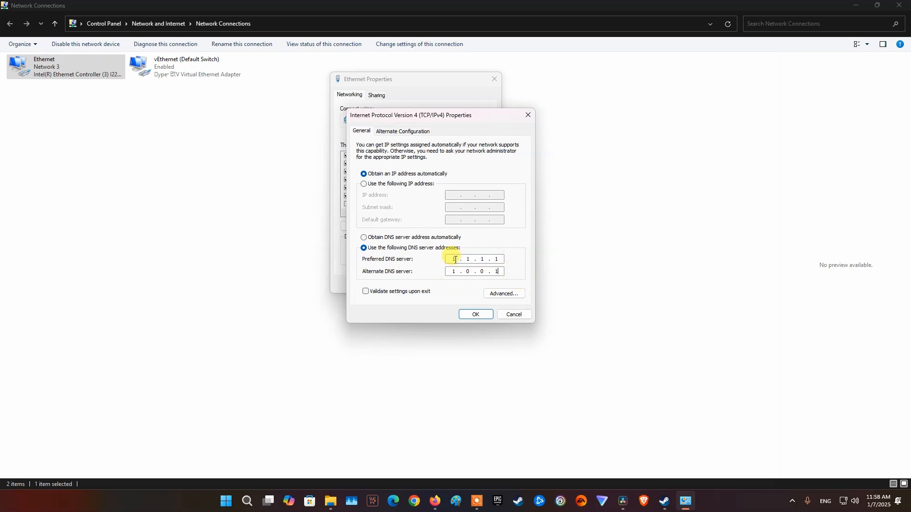
pyautogui.click(364, 292)
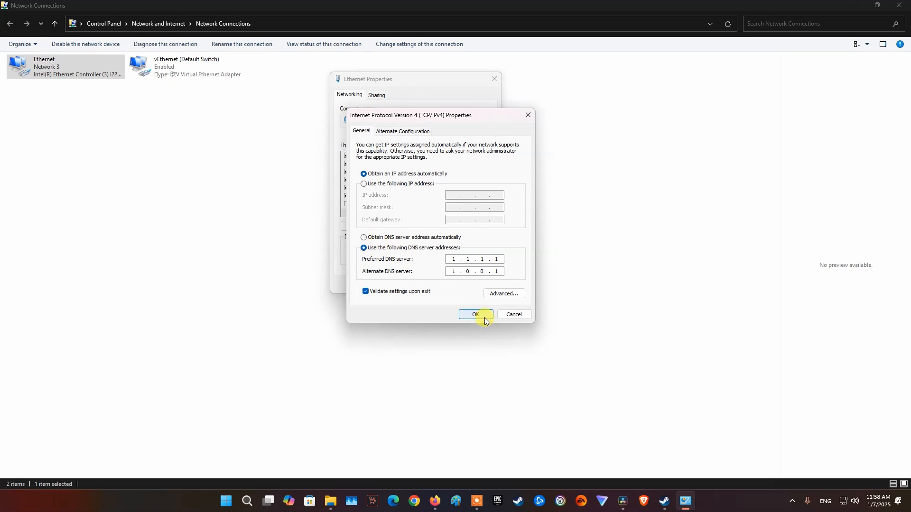
pyautogui.click(475, 314)
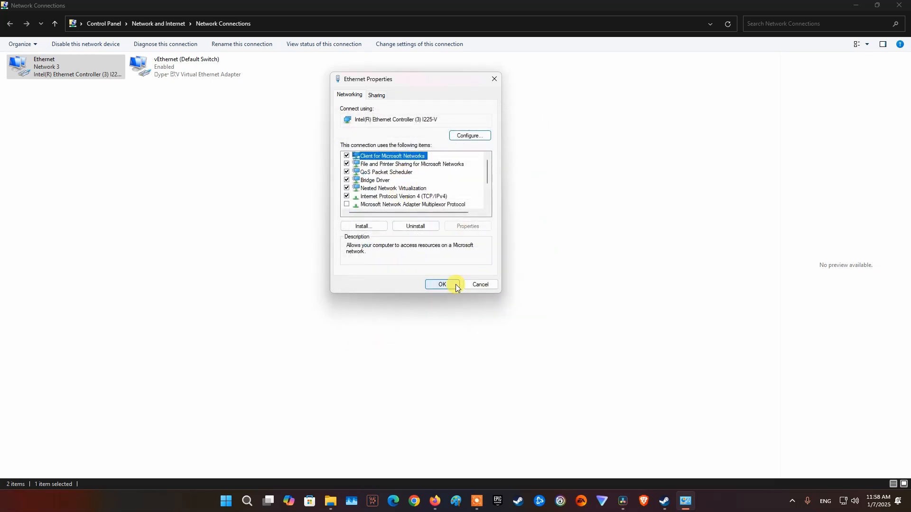
# Save the Ethernet properties, dismiss diagnostics, and load Steam's Community page to test.
pyautogui.click(441, 284)
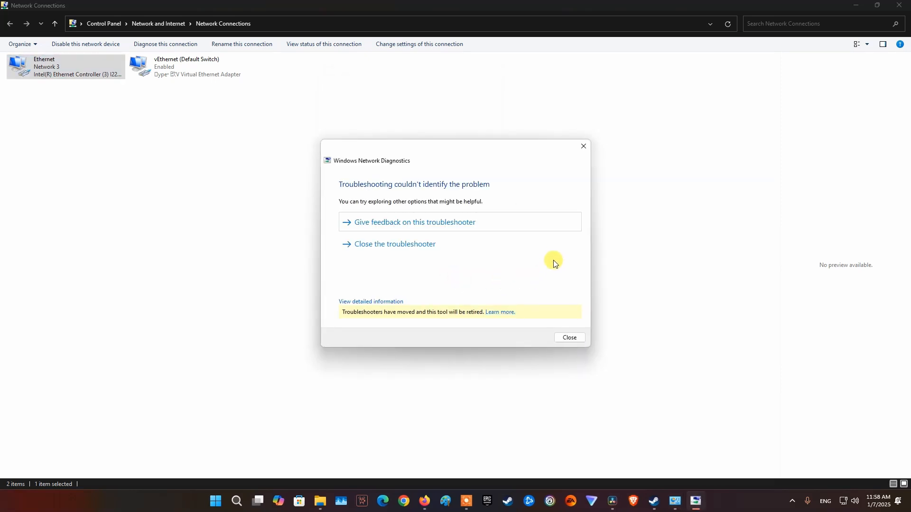
pyautogui.click(568, 337)
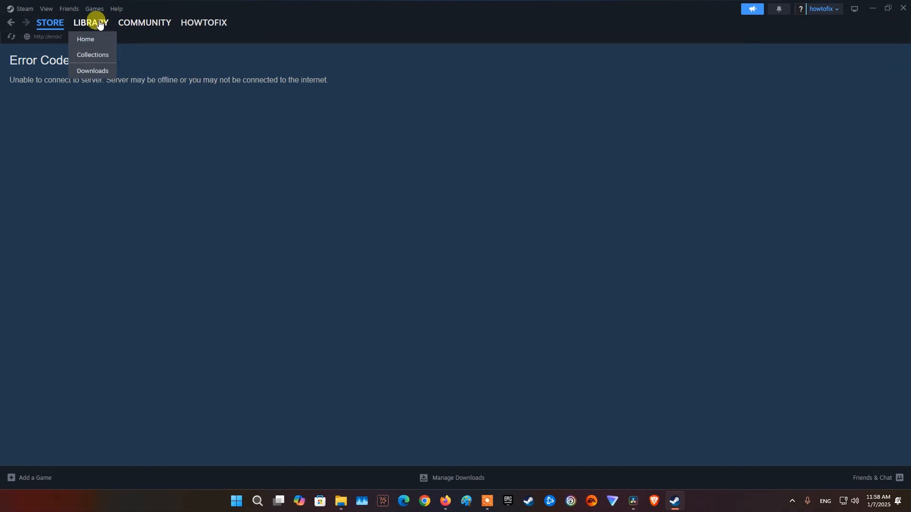
pyautogui.click(144, 21)
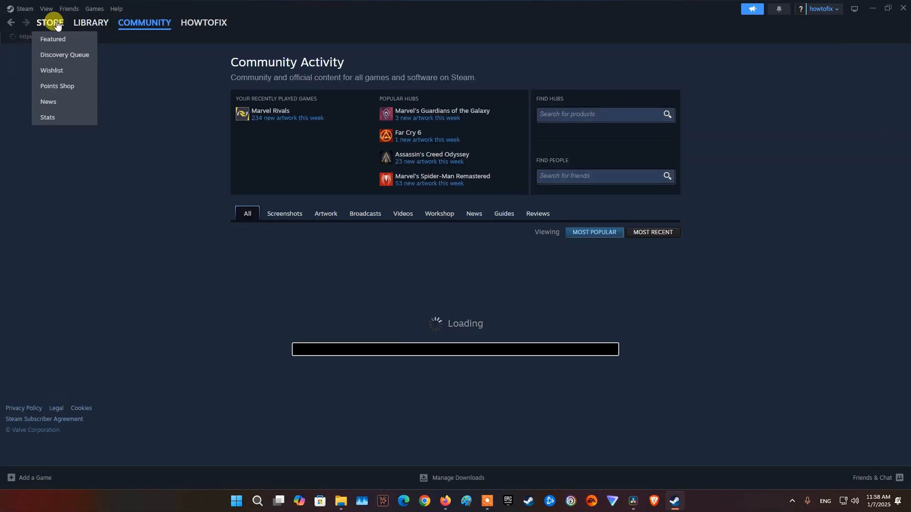